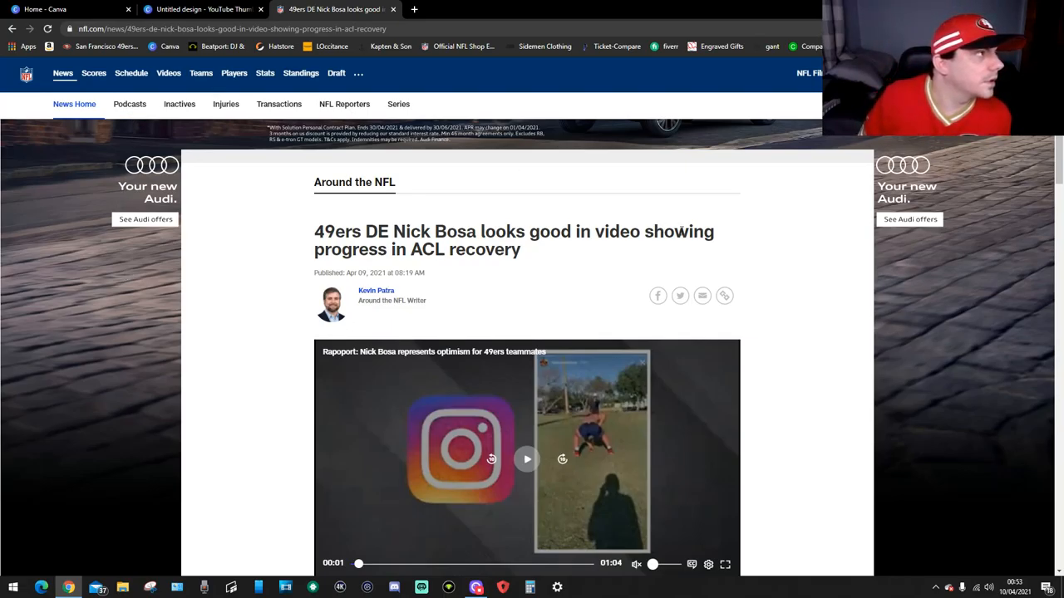
{"action": "mouse_move", "coordinate": [727, 316]}
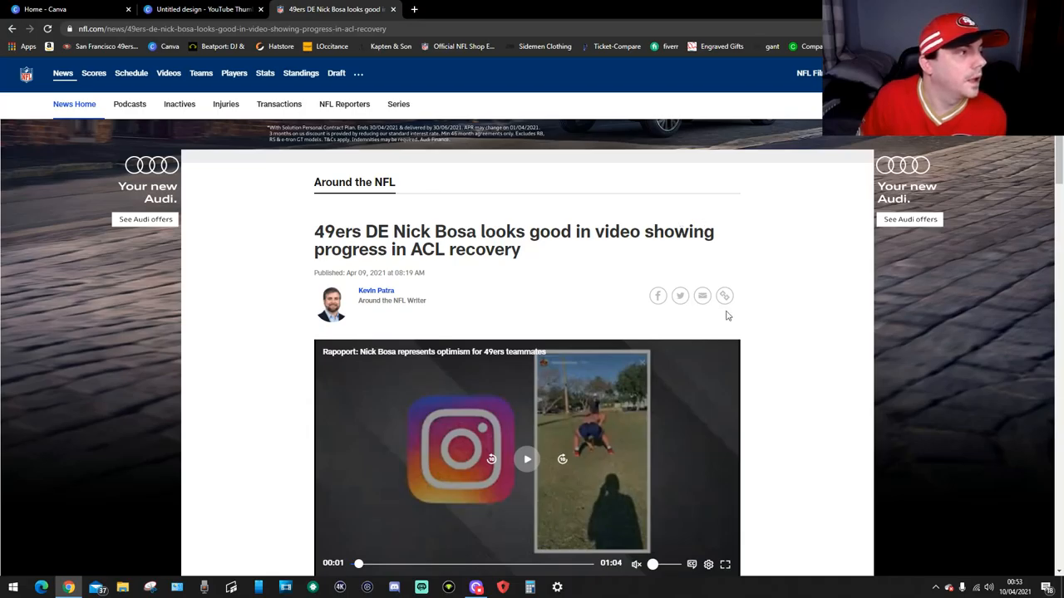
{"action": "mouse_move", "coordinate": [983, 228]}
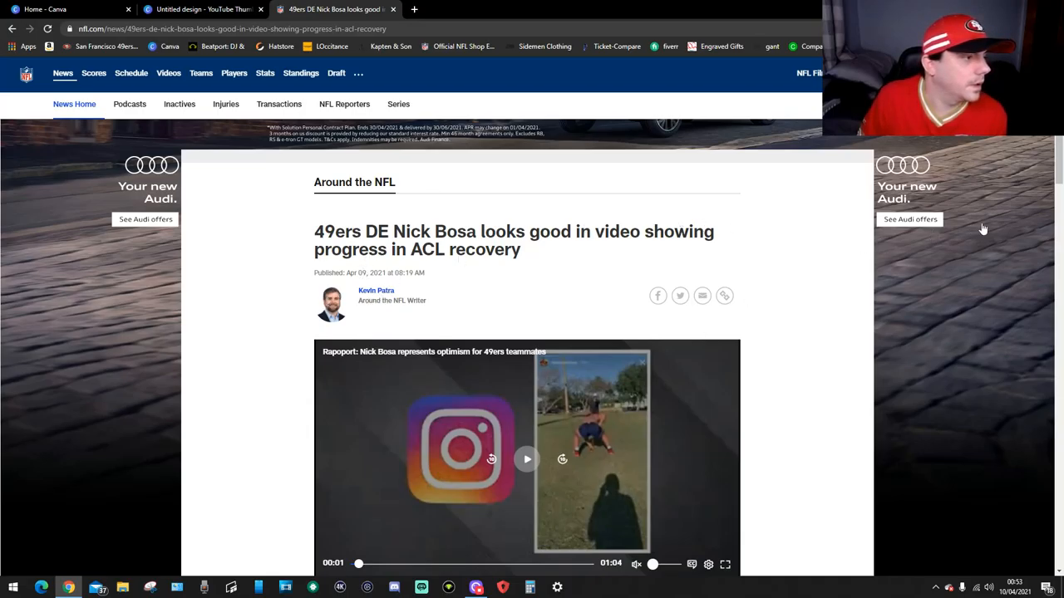
Scroll past the header video to the Bosa article's opening paragraphs and the OurSF49ers tweet
{"action": "scroll", "scroll_direction": "down", "scroll_amount": 3}
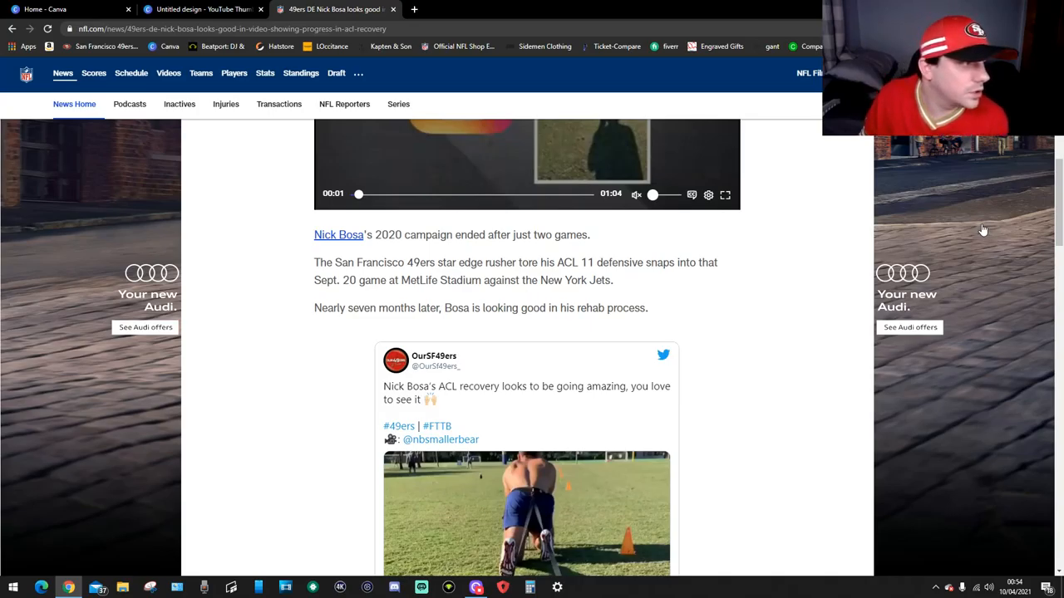
{"action": "mouse_move", "coordinate": [461, 328]}
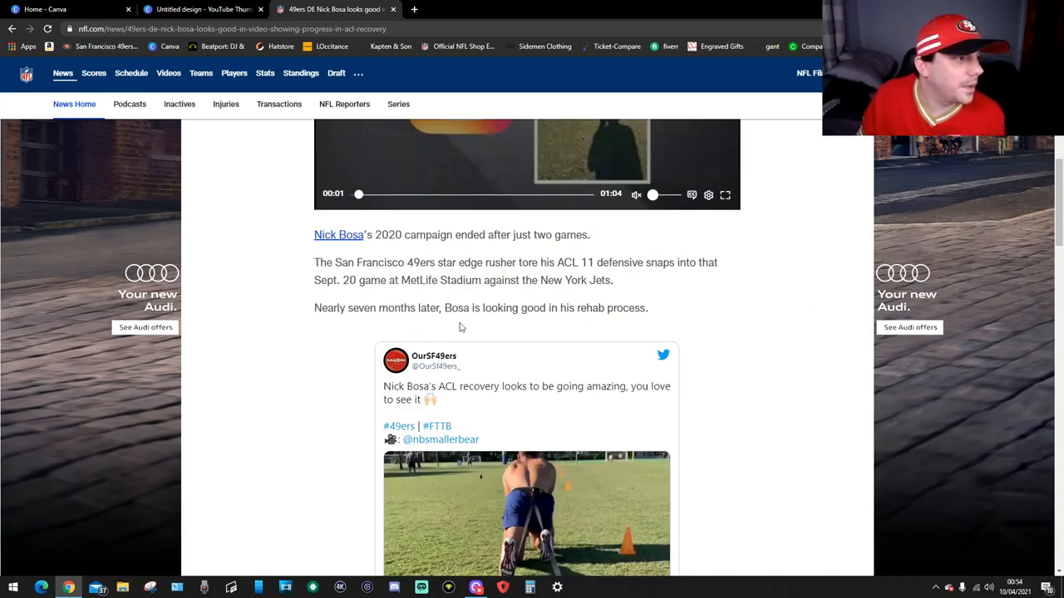
{"action": "mouse_move", "coordinate": [862, 271]}
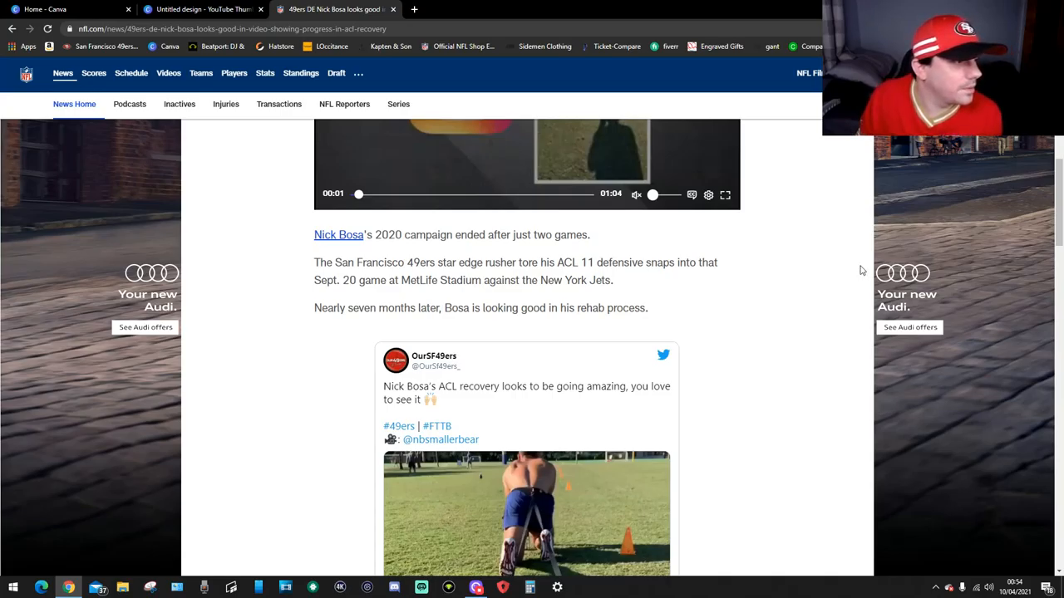
Play the tweet's training clip with sound, pause it, and read on to Bosa's expected return
{"action": "scroll", "scroll_direction": "down", "scroll_amount": 3}
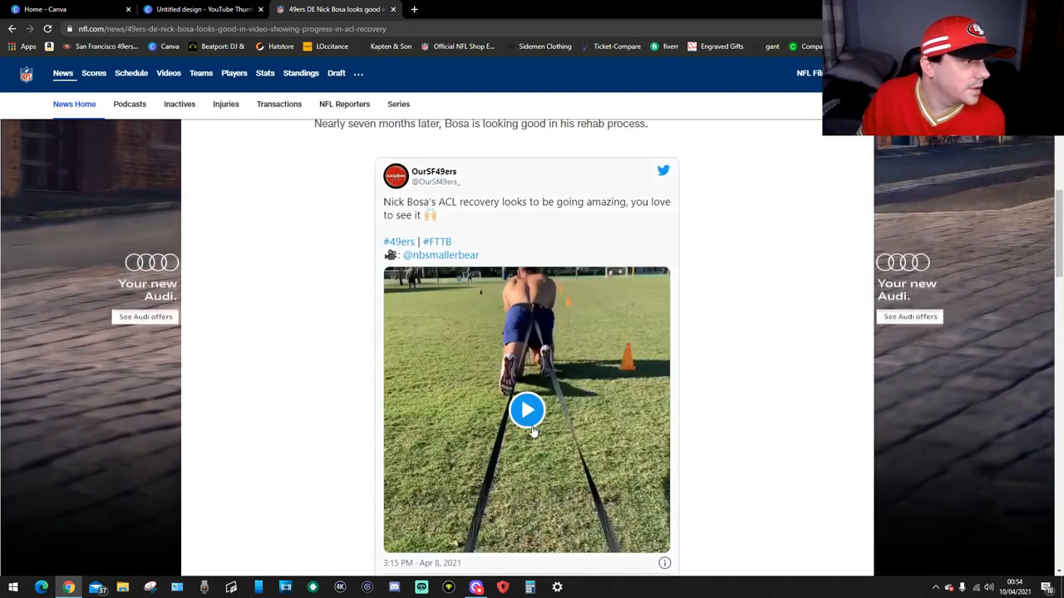
{"action": "left_click", "coordinate": [526, 410]}
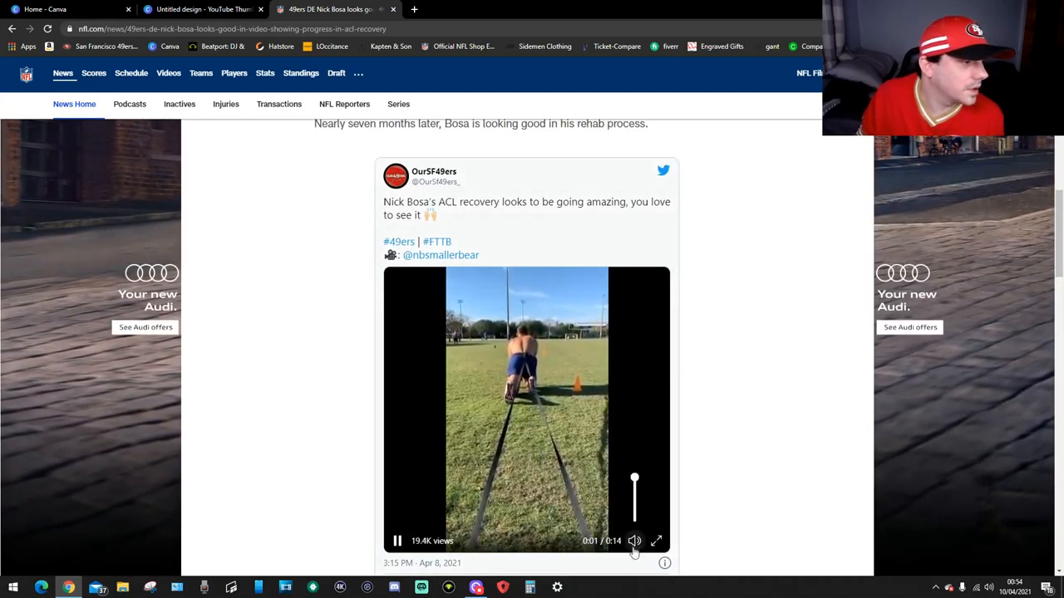
{"action": "left_click", "coordinate": [635, 541]}
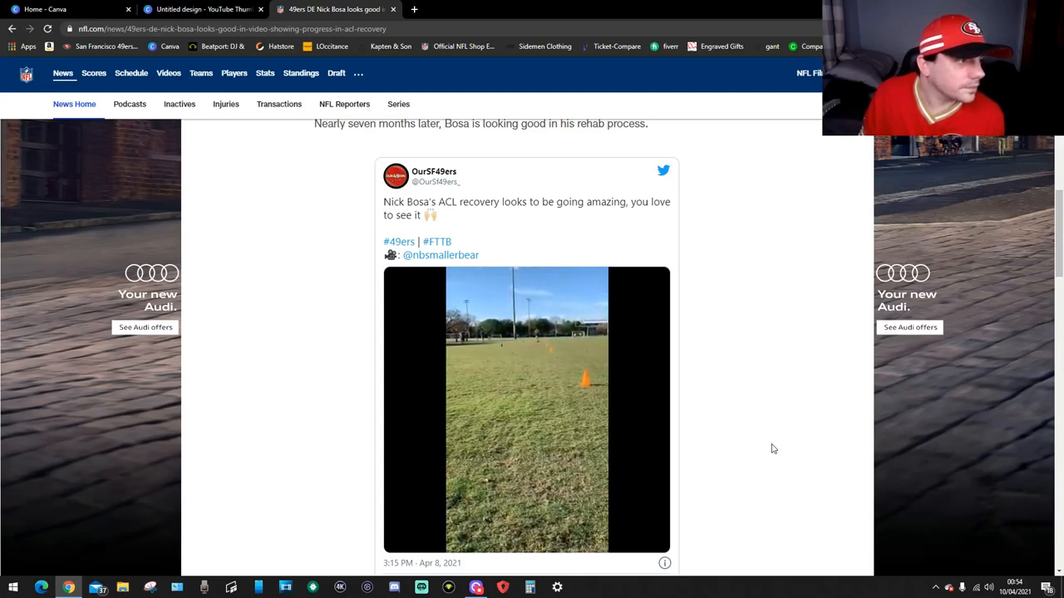
{"action": "left_click", "coordinate": [526, 407]}
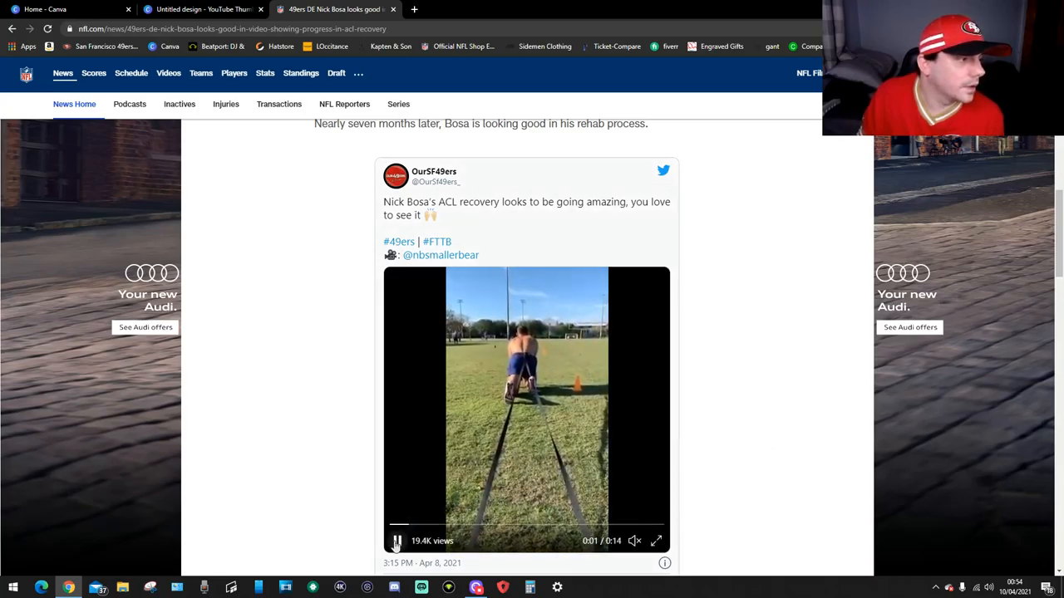
{"action": "scroll", "scroll_direction": "down", "scroll_amount": 3}
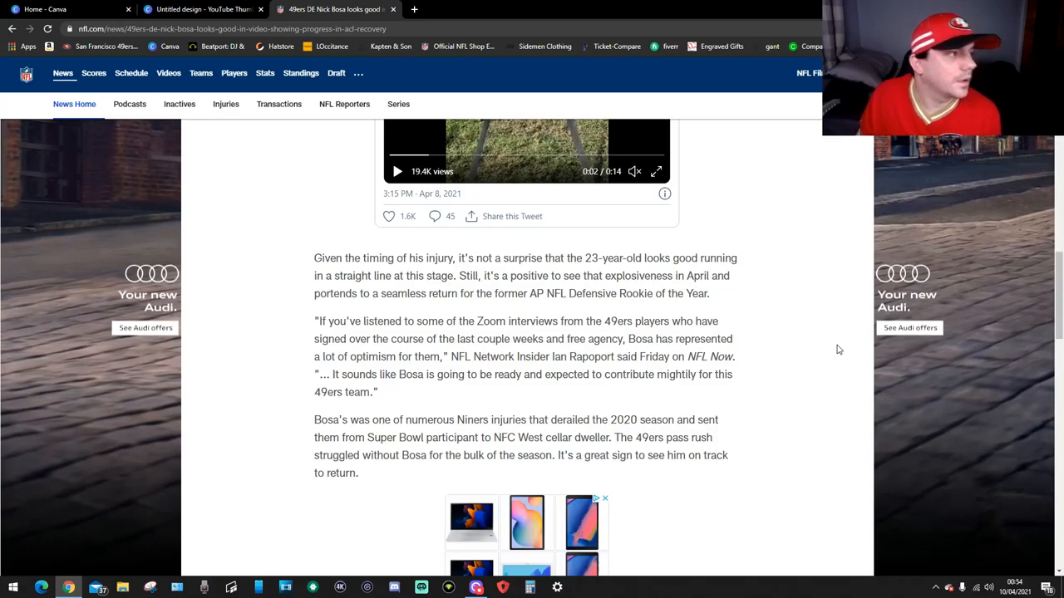